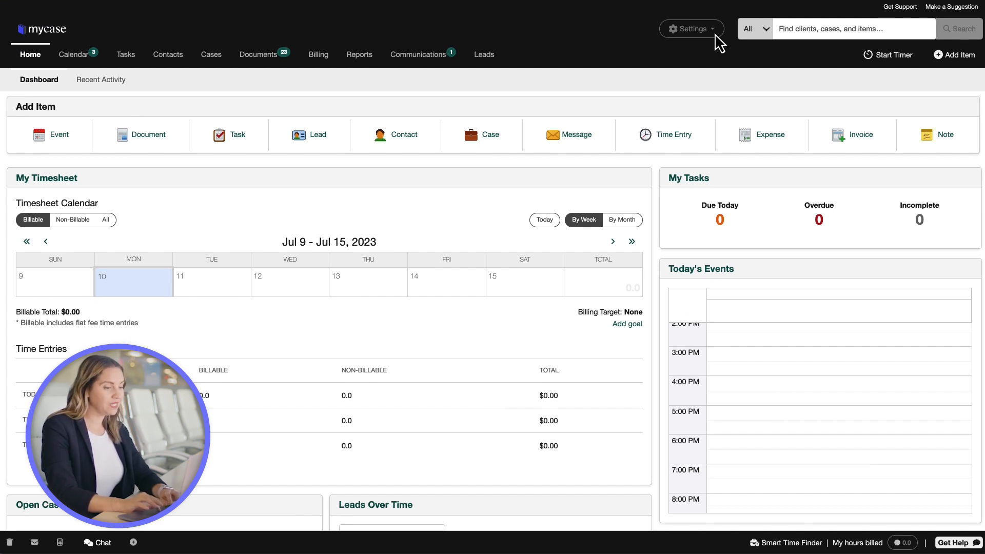
Step: Navigate from All Settings to the Import/Export page's Cases section
click(690, 28)
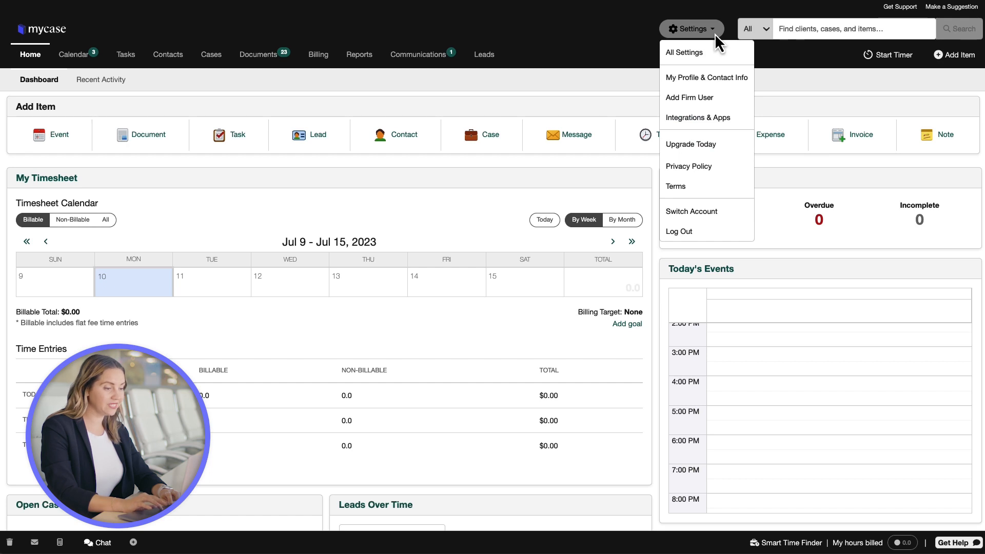
click(685, 53)
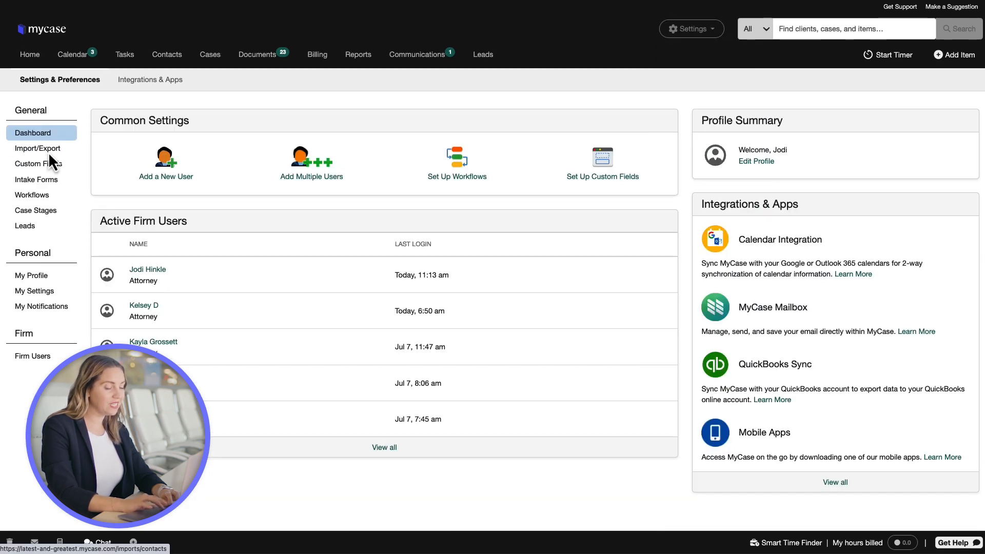
click(38, 147)
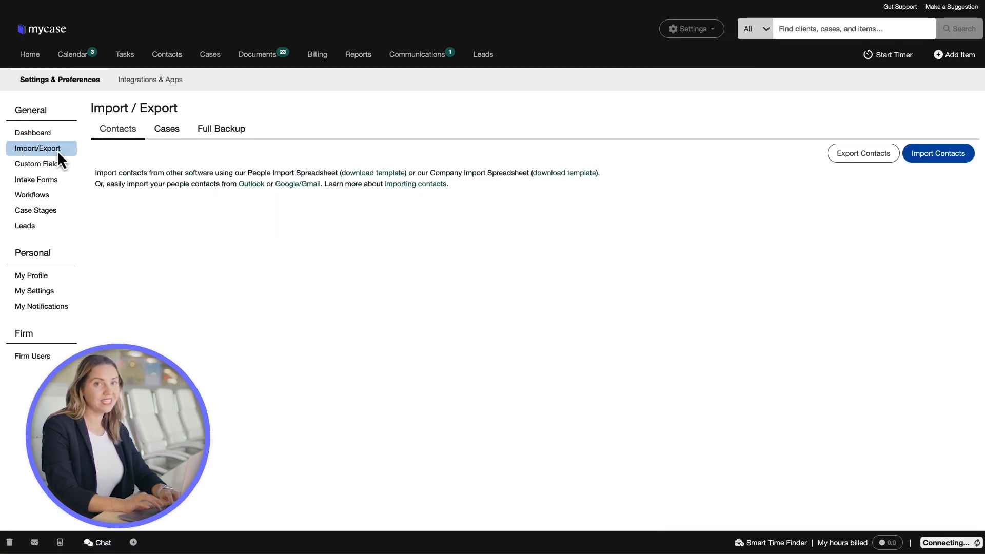
click(166, 129)
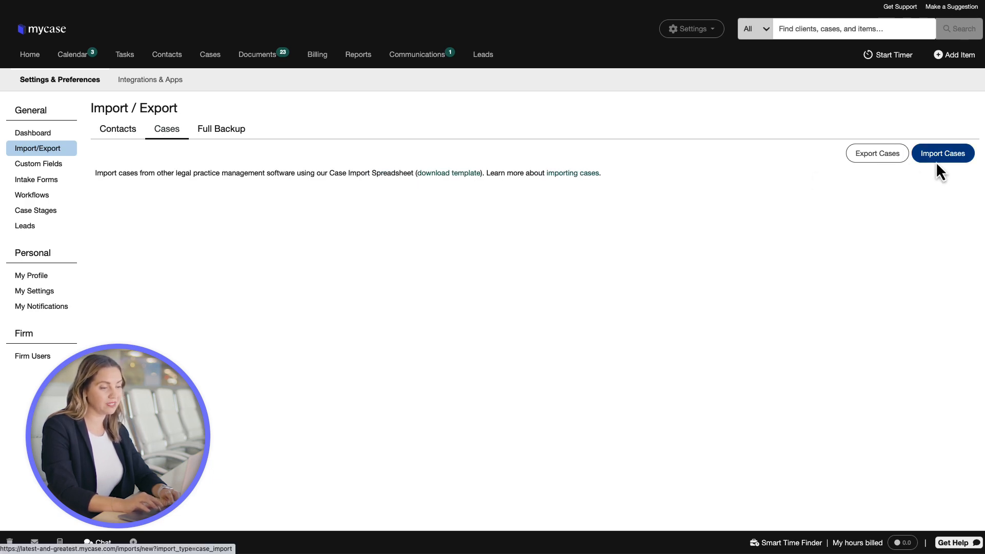
Step: Start Import Cases and download the sample case import spreadsheet
click(942, 153)
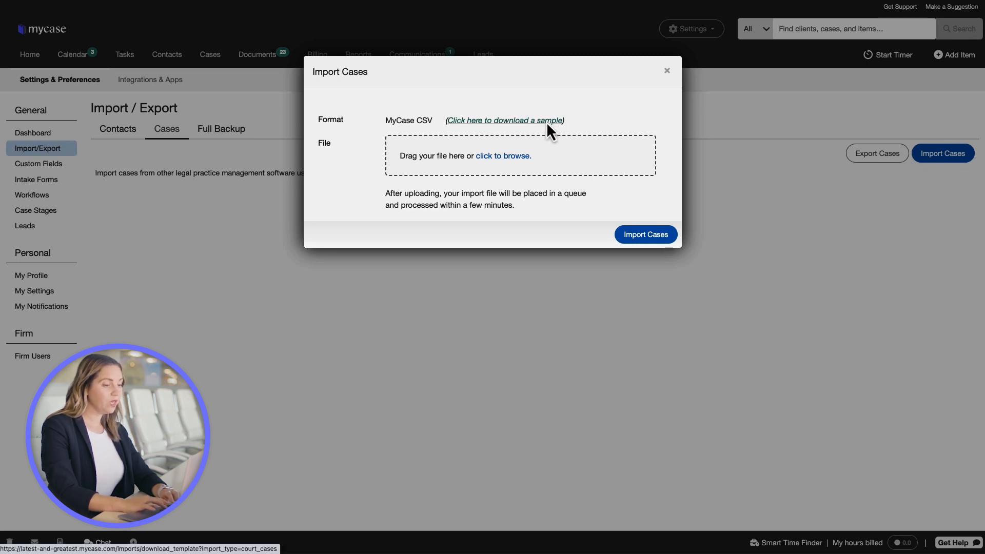
click(505, 120)
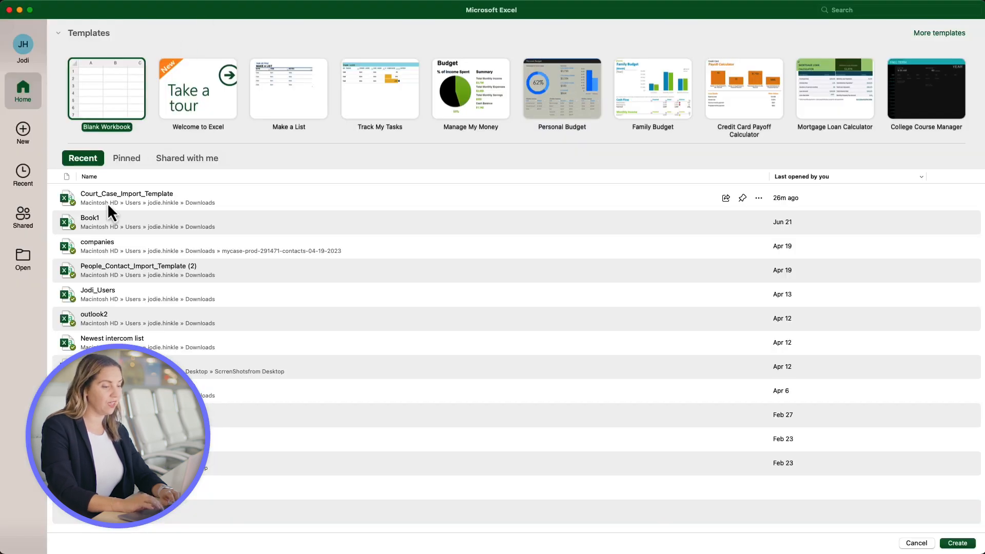
Step: Open Court_Case_Import_Template from Excel's Recent list
double_click(127, 194)
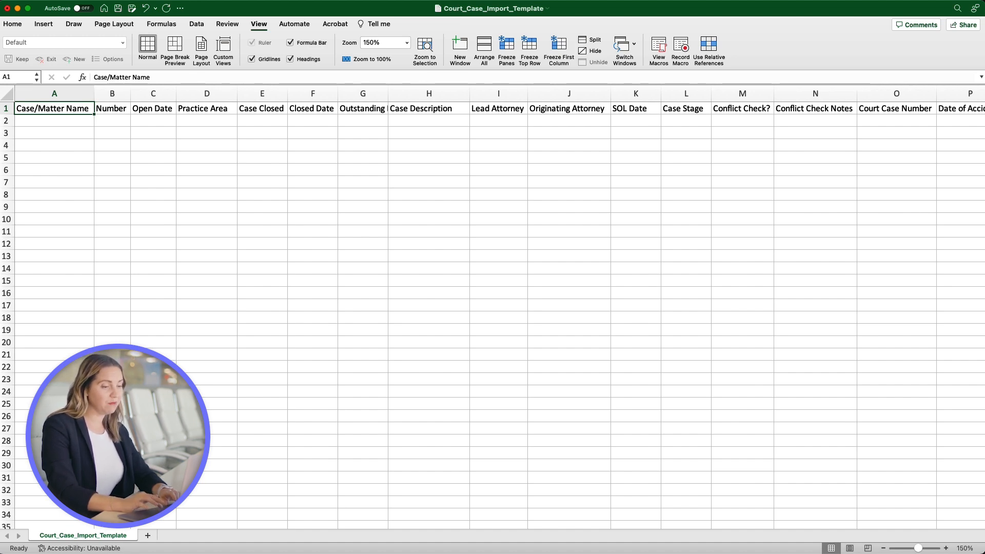
Step: Enter Sample Case 1 as the case name with case number 1 in row 2
click(54, 120)
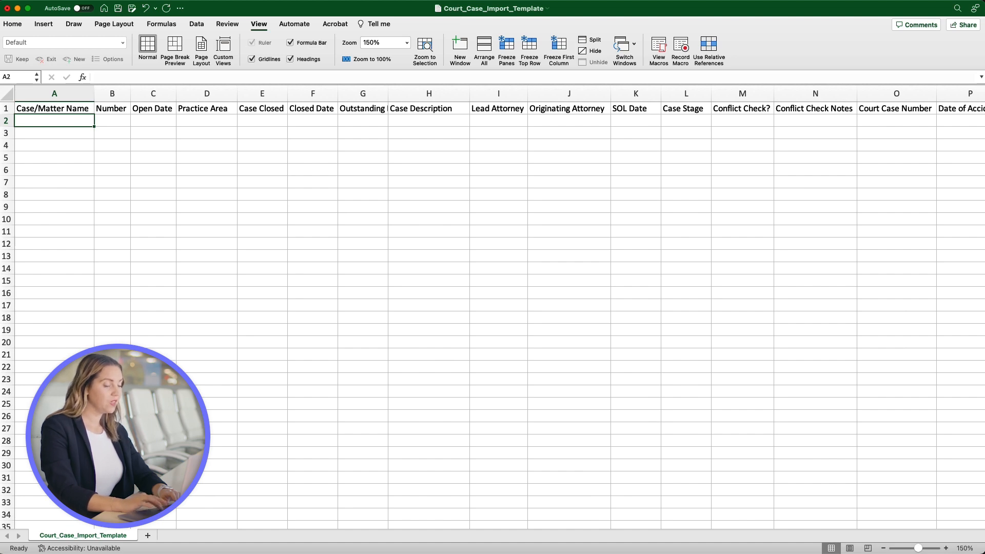
text(Sample Case)
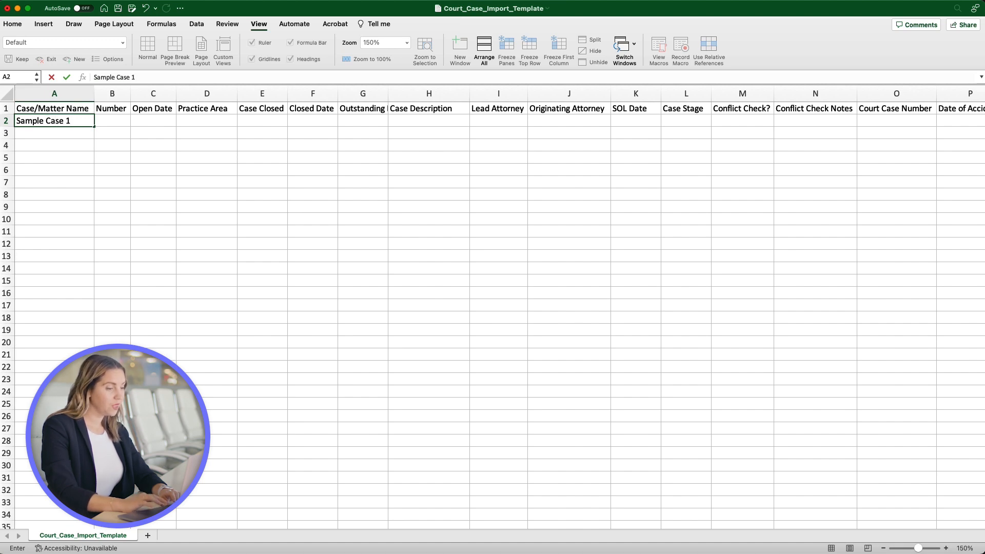
text(1)
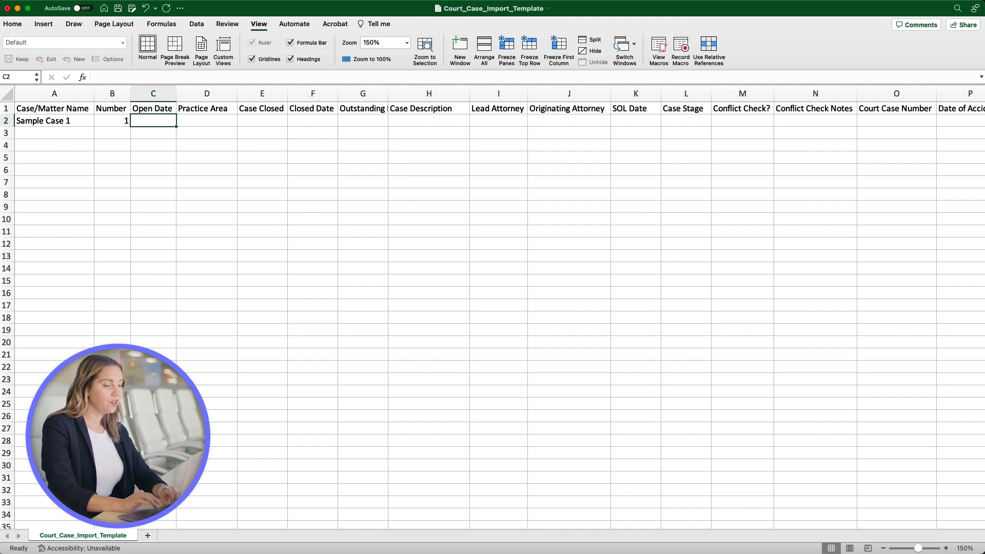
Step: Set practice area Personal Injury and begin the description Personal Injury Case
click(206, 120)
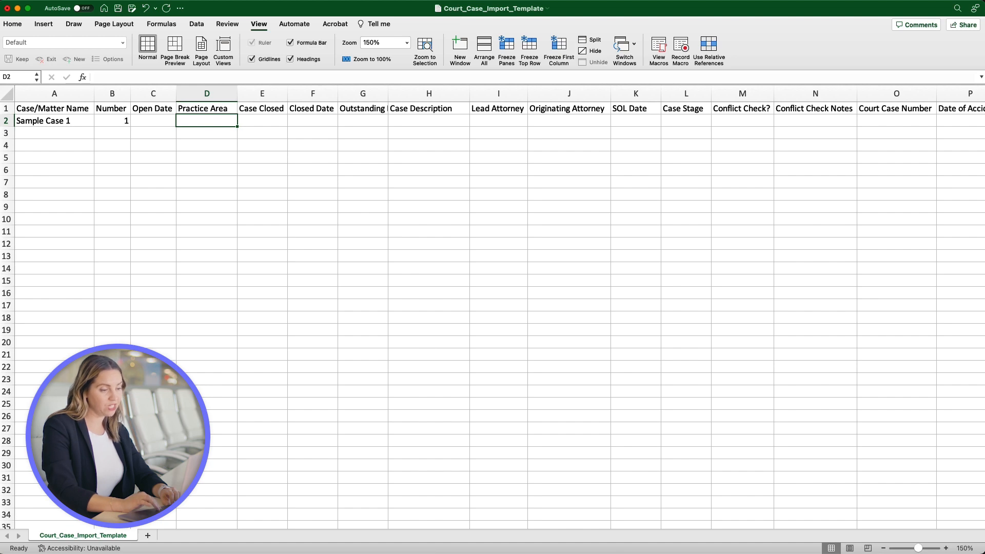
text(Personal Injury)
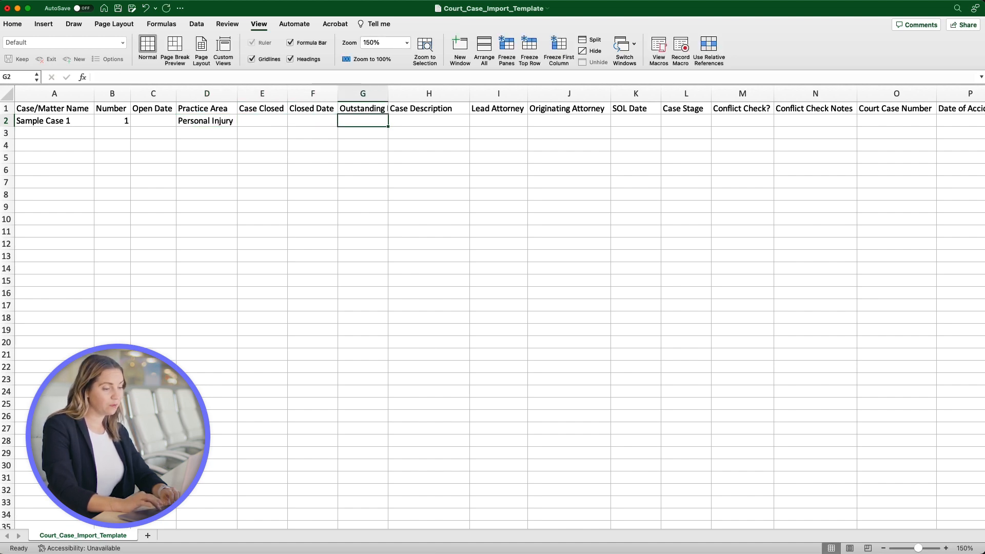
text(Personal Inju)
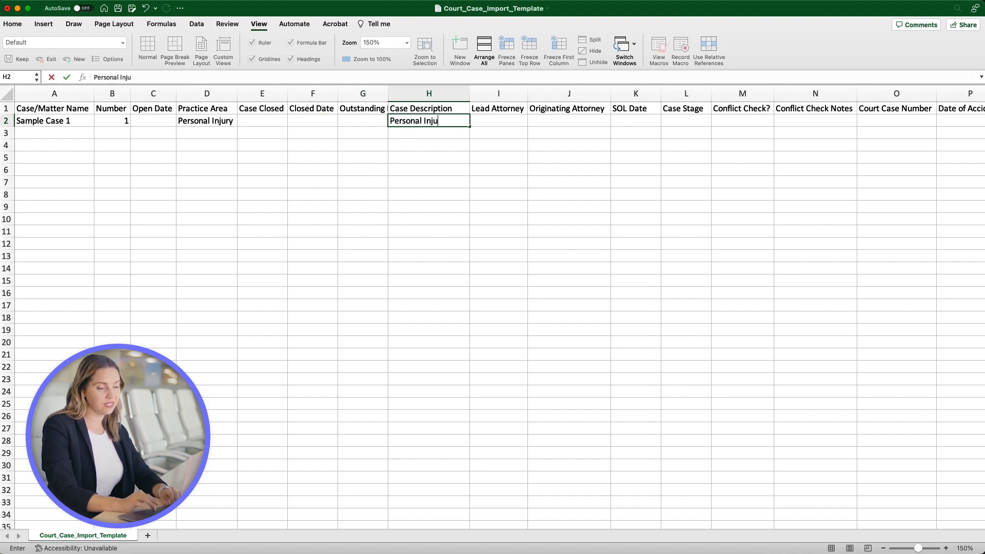
text(Case)
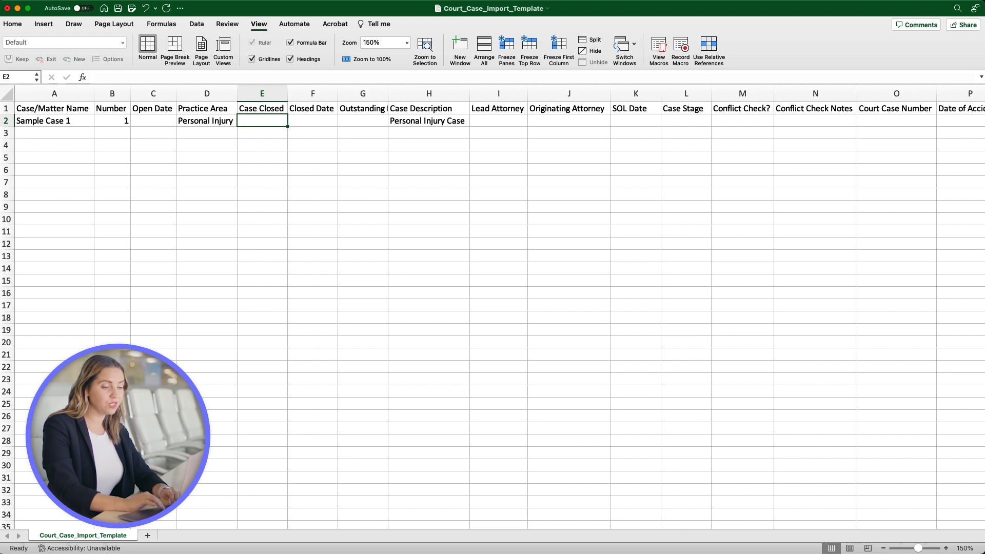
Step: Try TRUE then FALSE under Case Closed, leaving it empty, and move to Originating Attorney
text(TRUE)
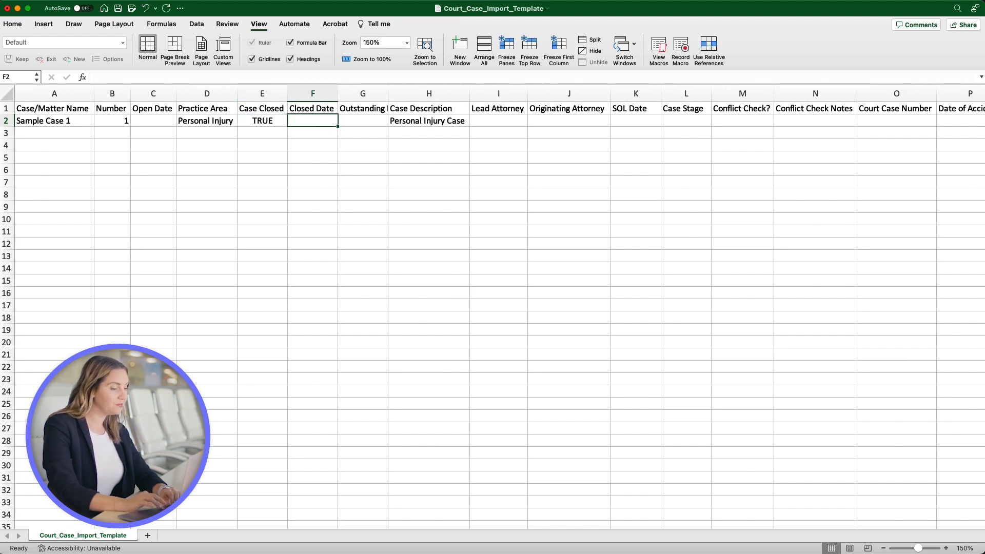
click(262, 121)
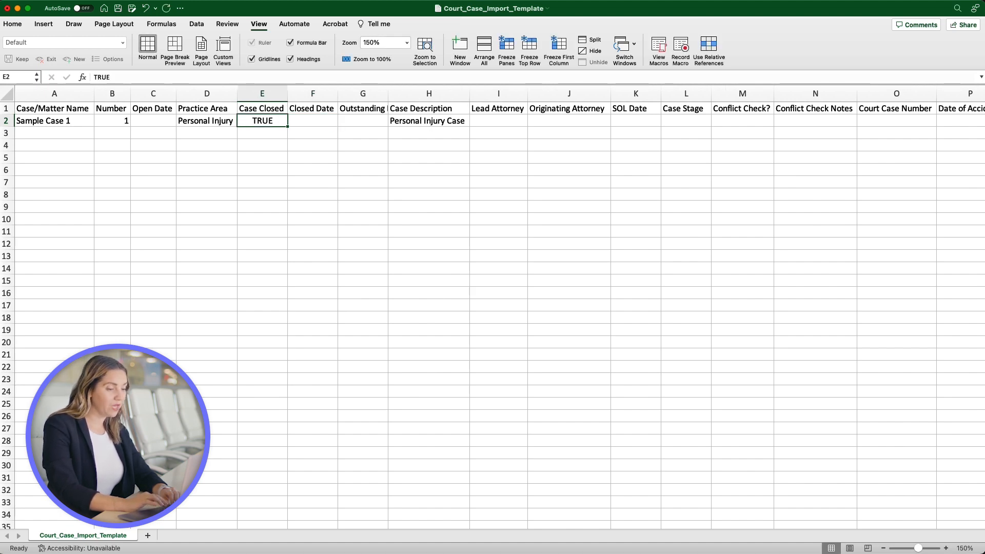
text(FALSE)
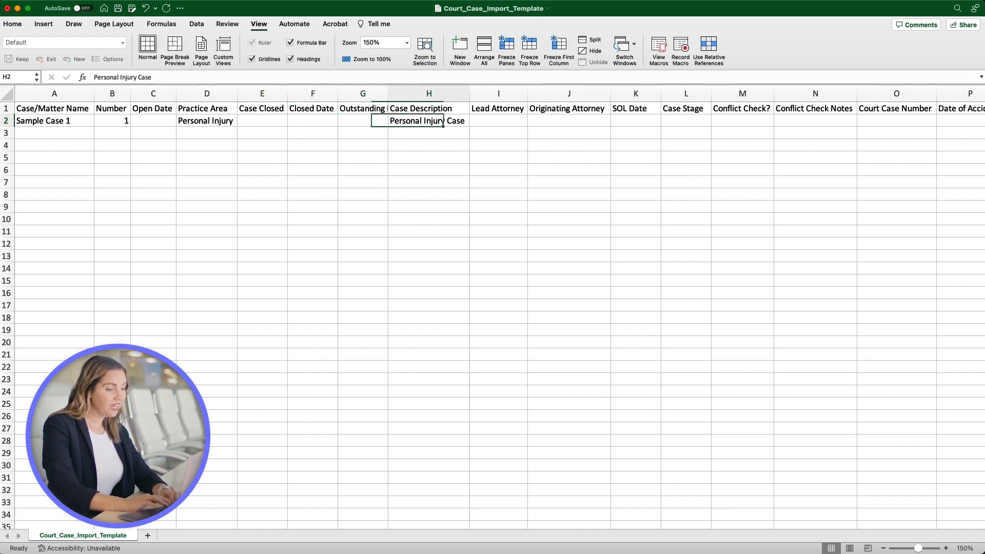
click(569, 121)
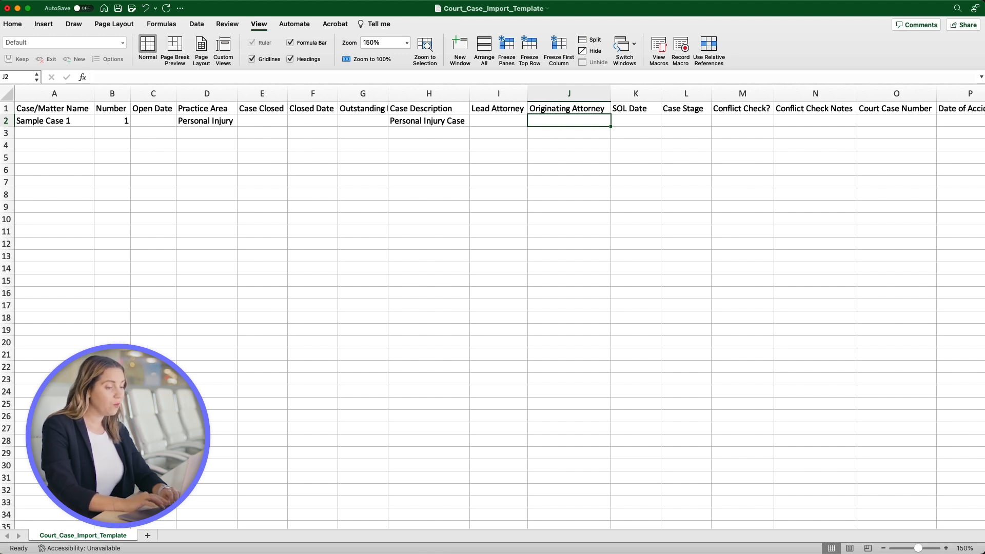
Step: Enter John Thomas Smith as Originating Attorney, then review the Outstanding, description and Case Stage cells
text(John Thomas Smith)
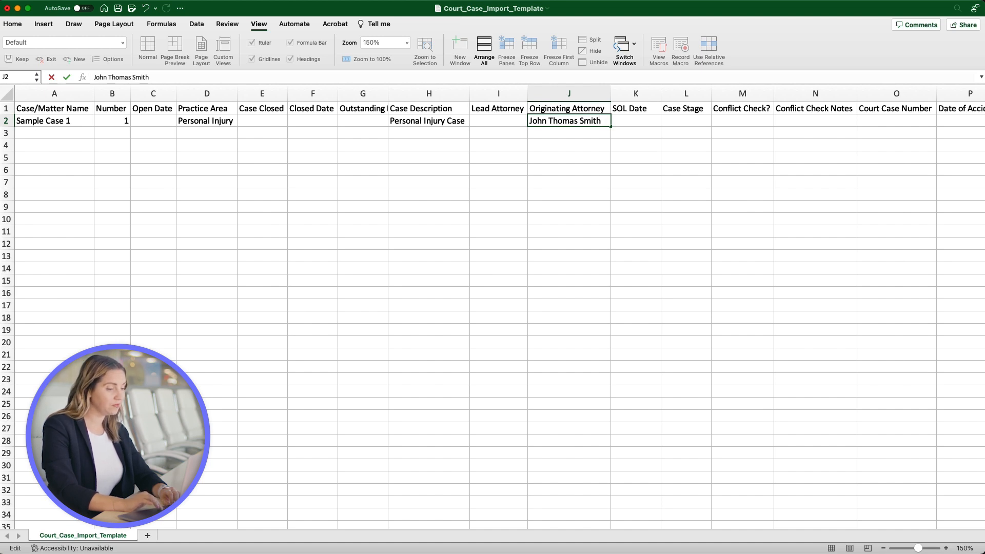
click(635, 120)
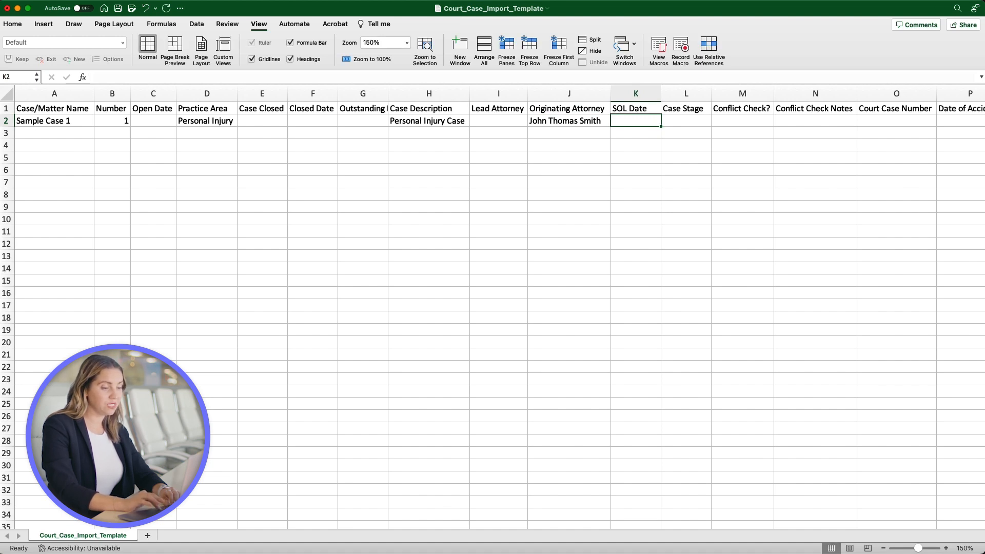
click(363, 120)
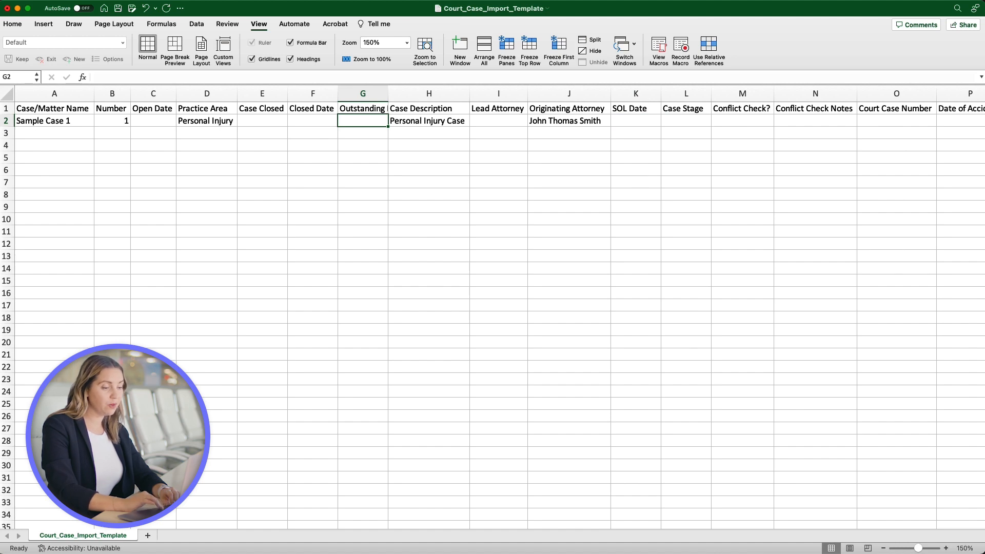
click(429, 121)
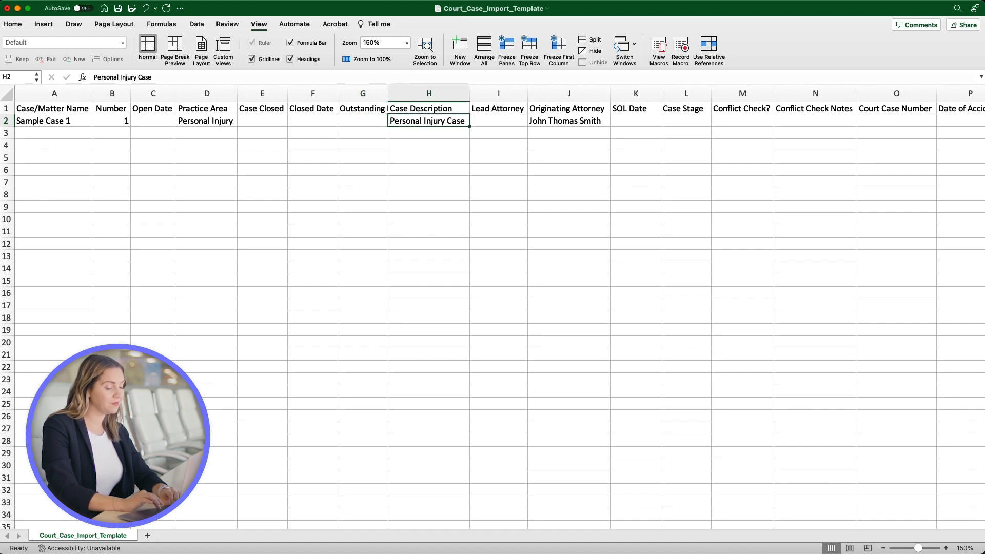
click(686, 120)
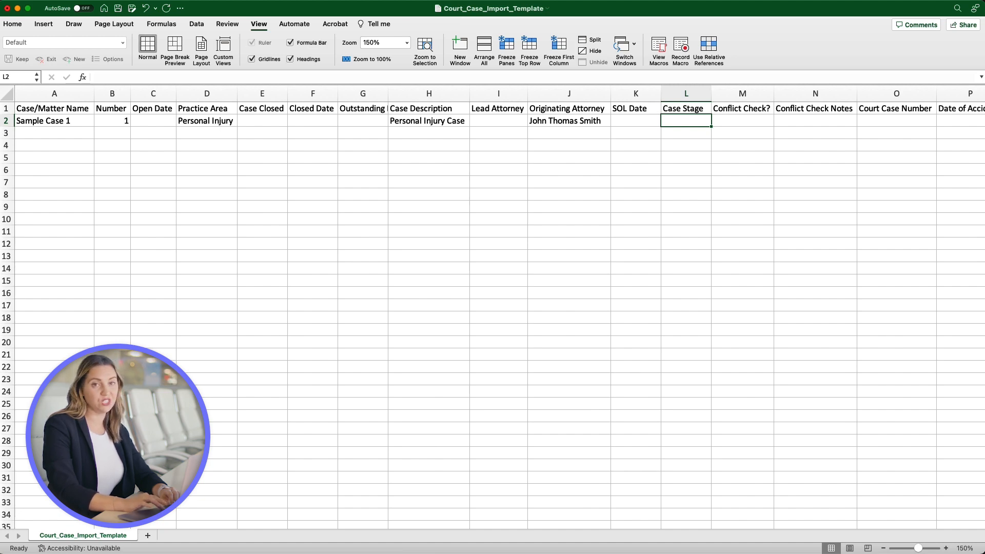
Step: Set Sample Case 1's Conflict Check? cell to FALSE
click(742, 121)
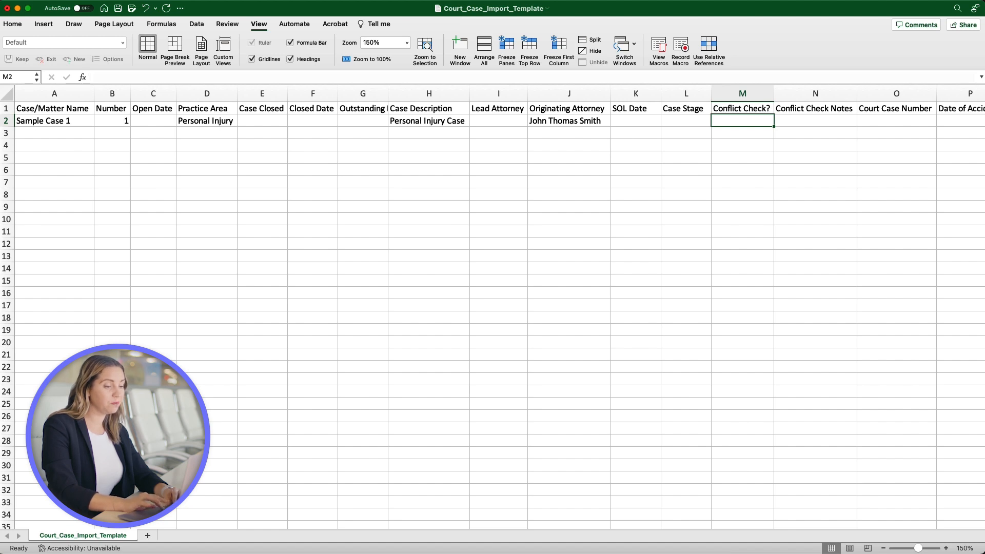
text(TRUE)
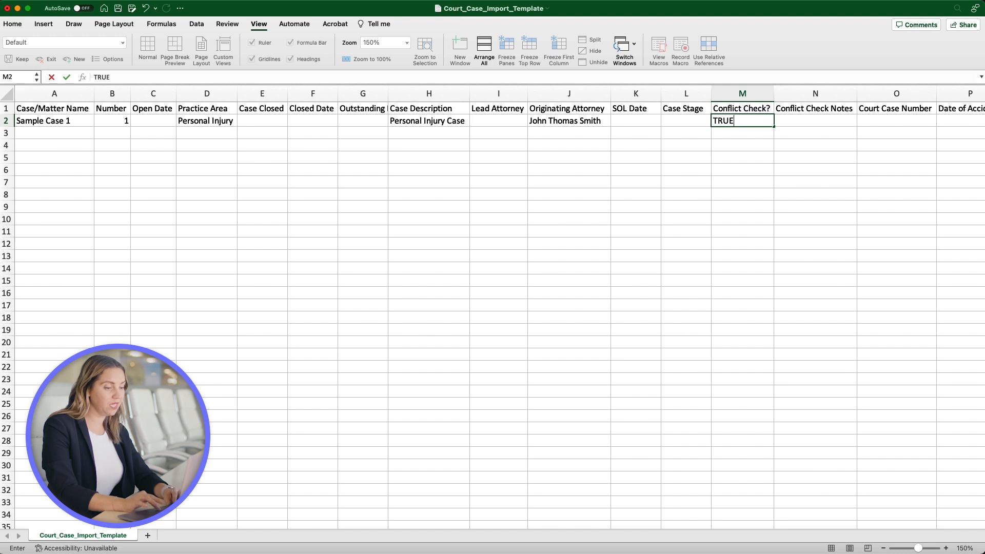
text(FALSE)
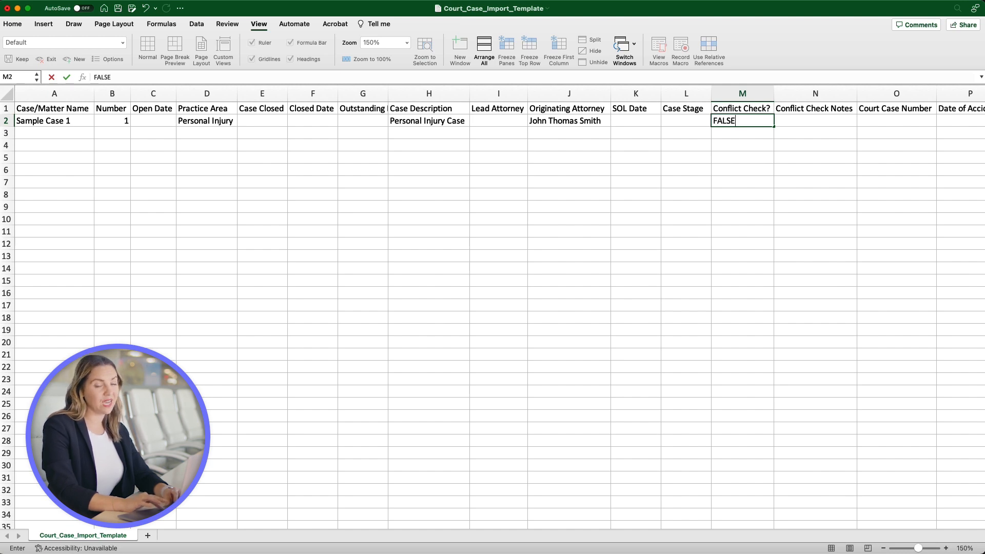
key(Enter)
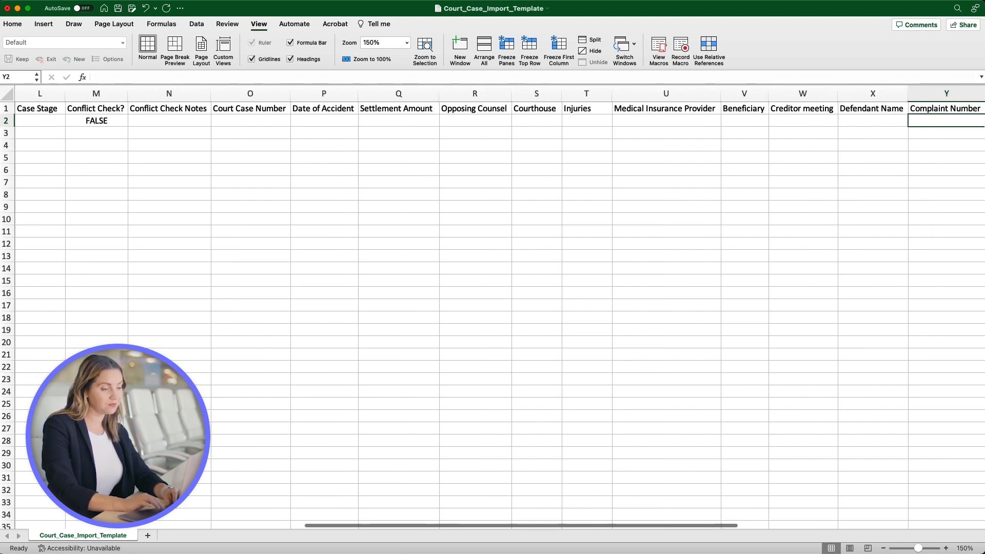
scroll(right, 3)
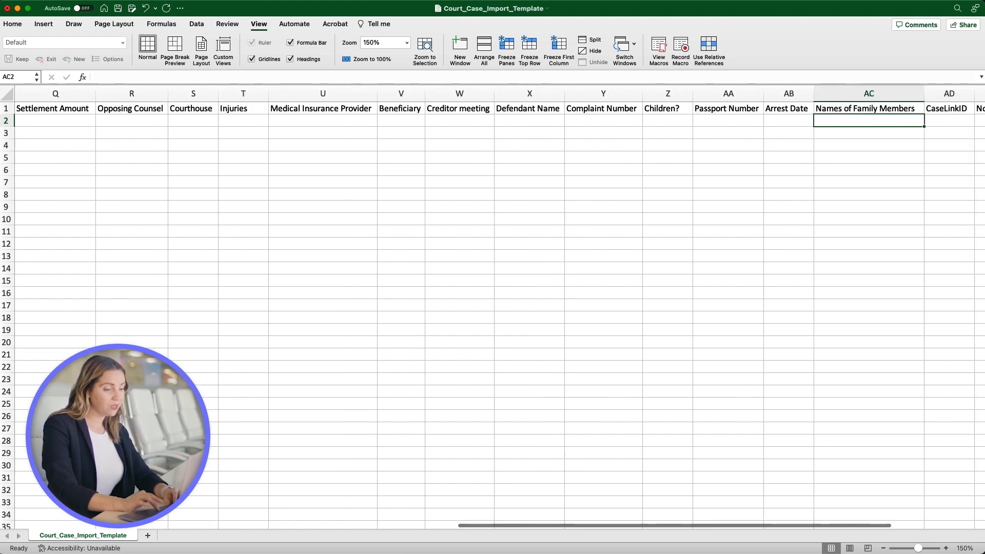
scroll(right, 3)
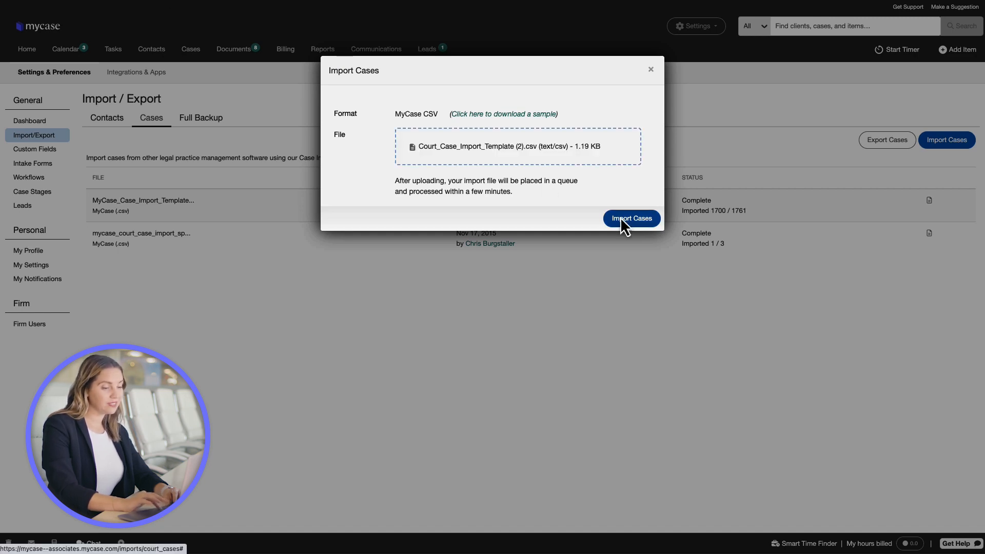
Step: Import the attached Court_Case_Import.csv so it completes with 1 of 1 cases
click(631, 218)
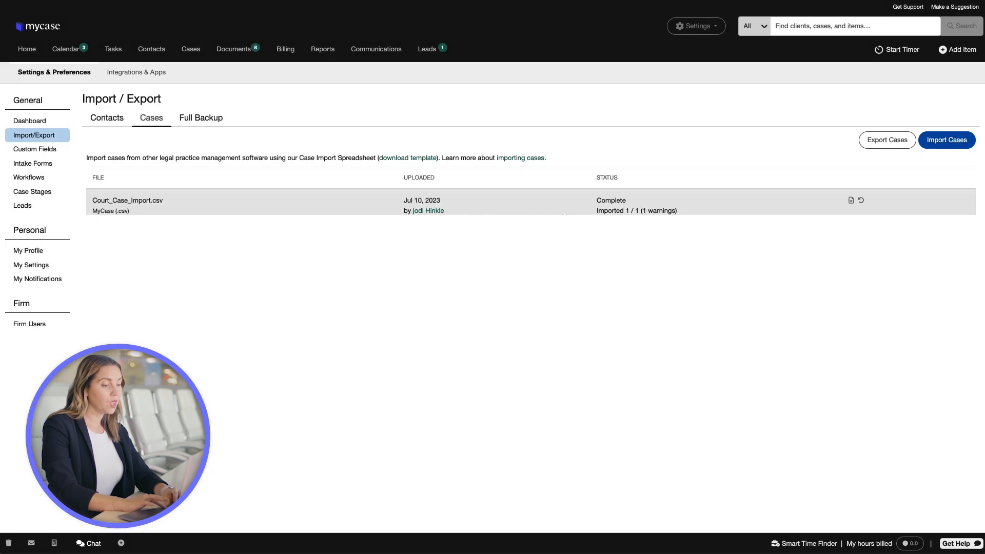